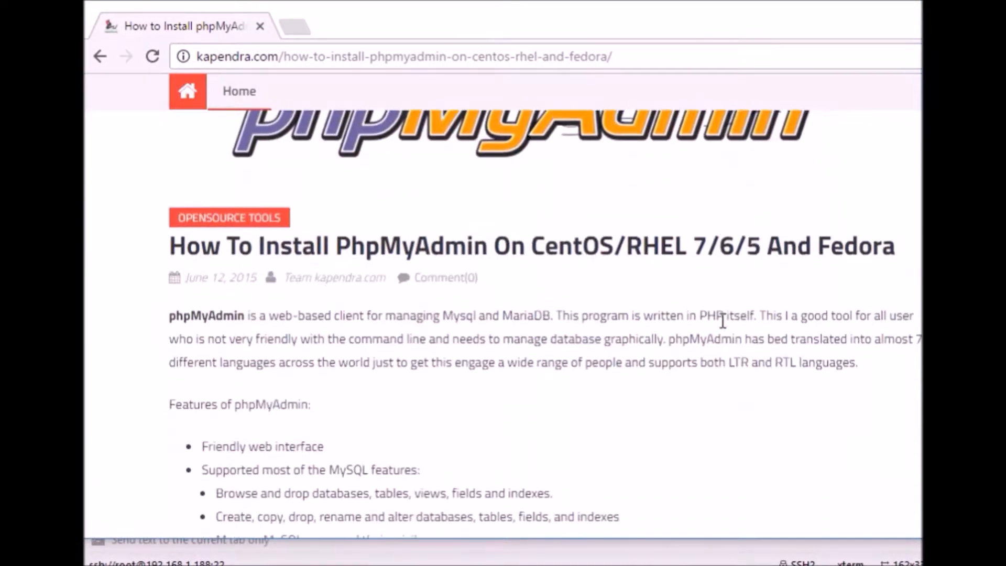
# Select the guide's yum --enablerepo=remi install phpMyAdmin command line for copying
pyautogui.scroll(-3)
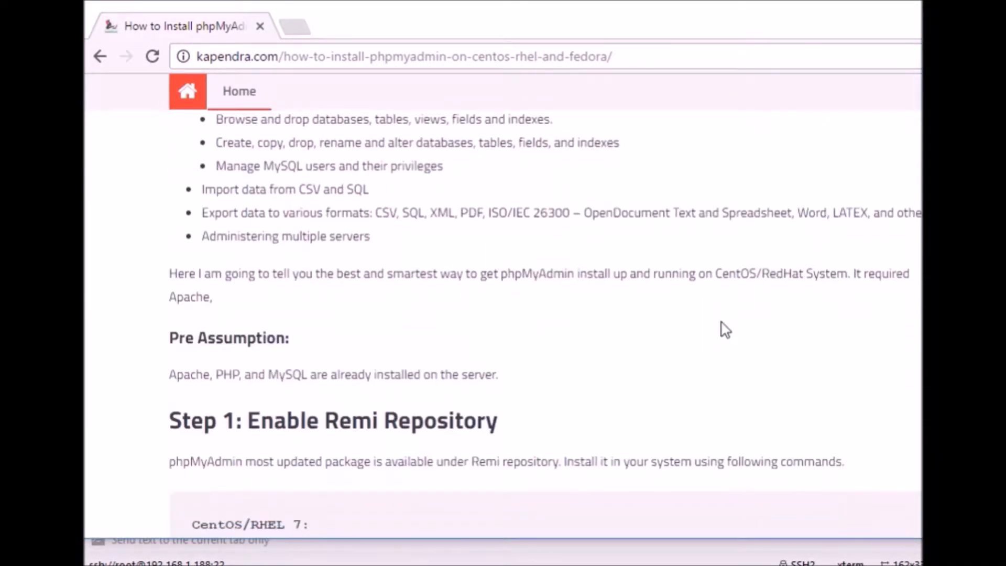
pyautogui.scroll(-3)
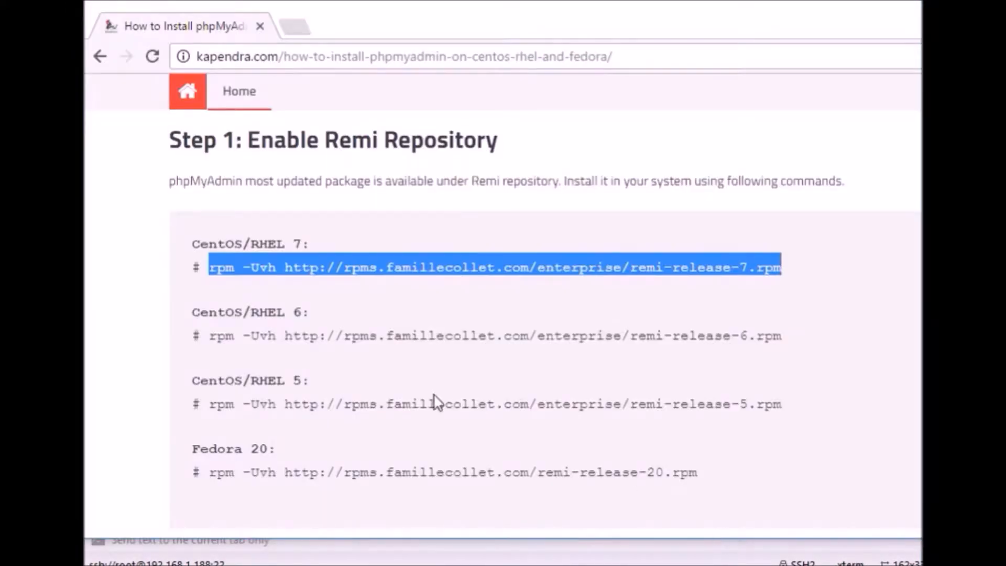
pyautogui.scroll(-3)
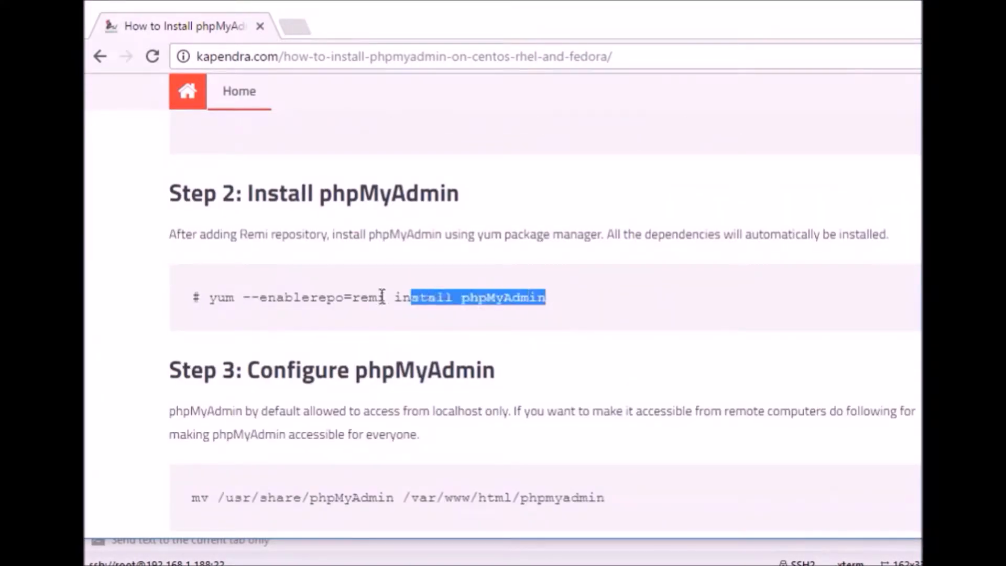
pyautogui.tripleClick(372, 296)
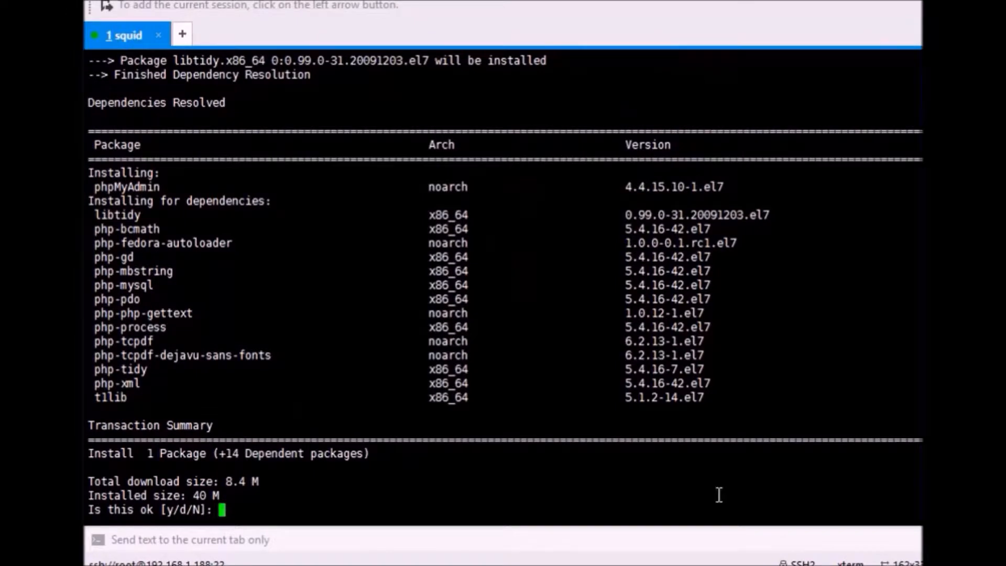
# Confirm the yum transaction with y and let phpMyAdmin 4.4.15.10 and its 14 dependencies install to Complete
pyautogui.write('y')
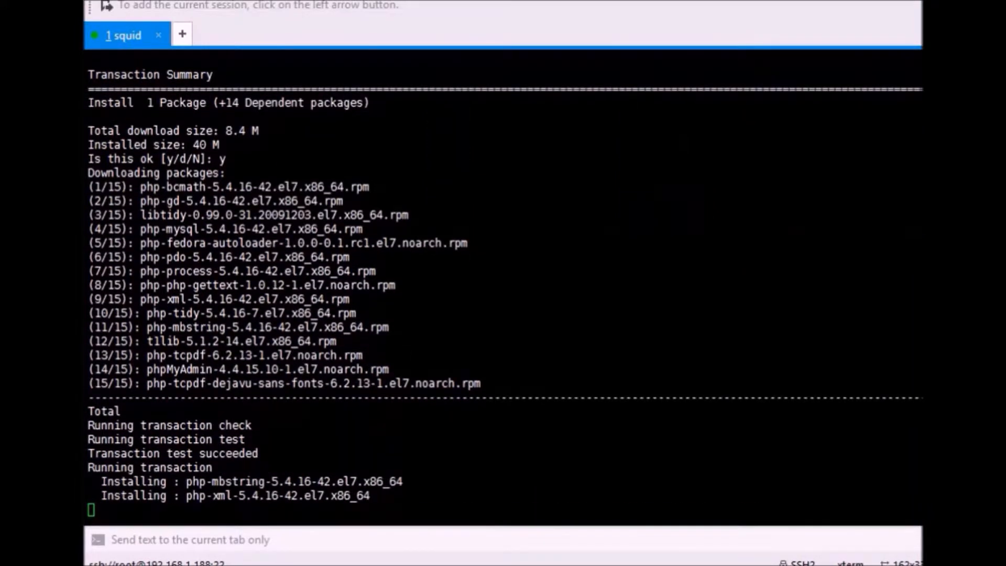
pyautogui.scroll(-3)
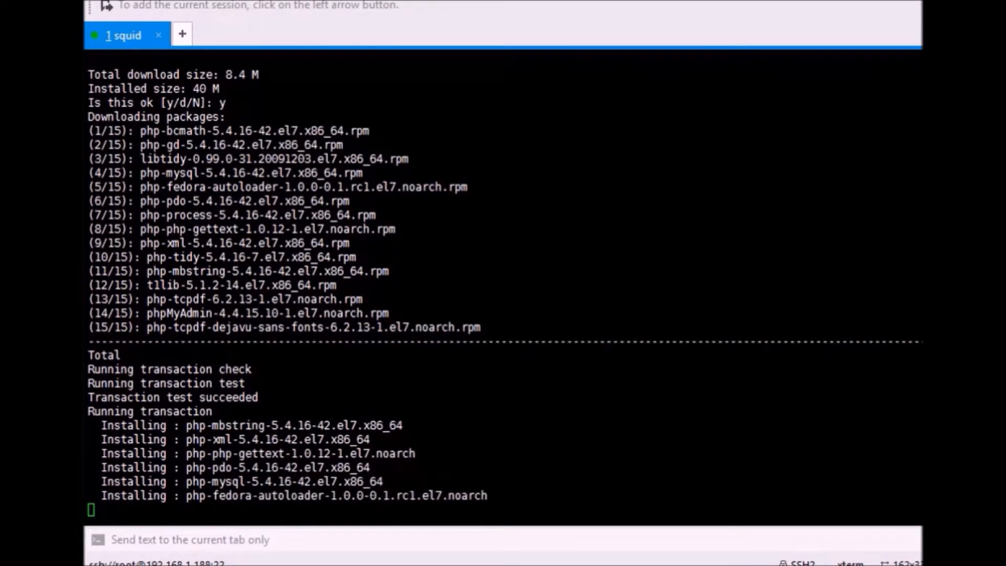
pyautogui.scroll(-3)
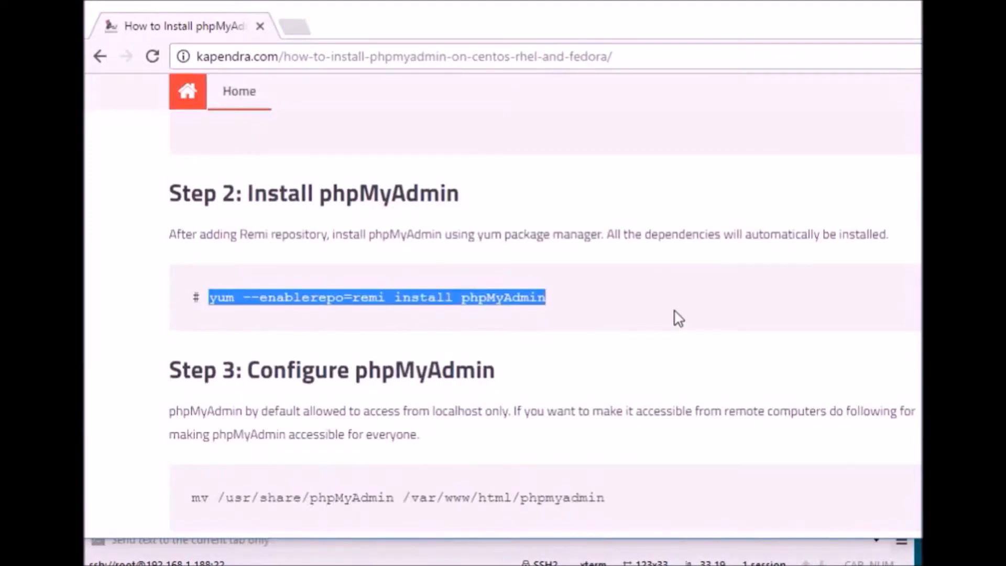
pyautogui.scroll(-3)
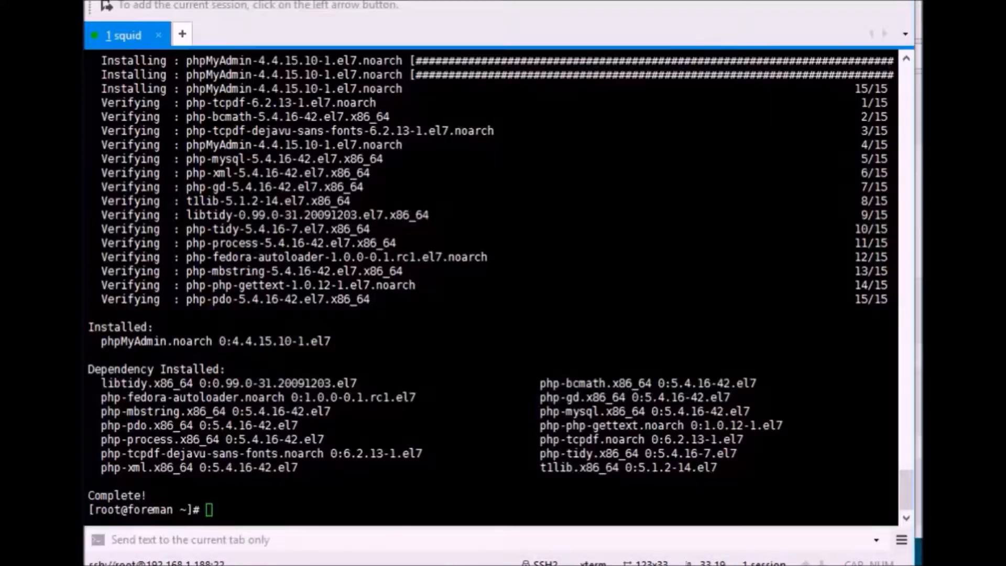
# List the web directory and run chmod -R 755 phpmyadmin/ to set its permissions recursively
pyautogui.write('ll')
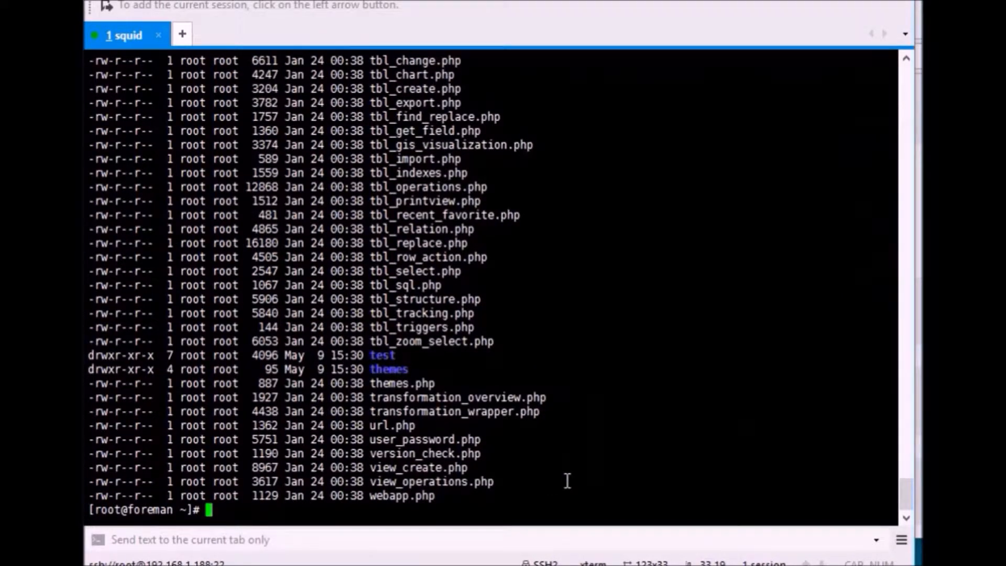
pyautogui.moveTo(804, 432)
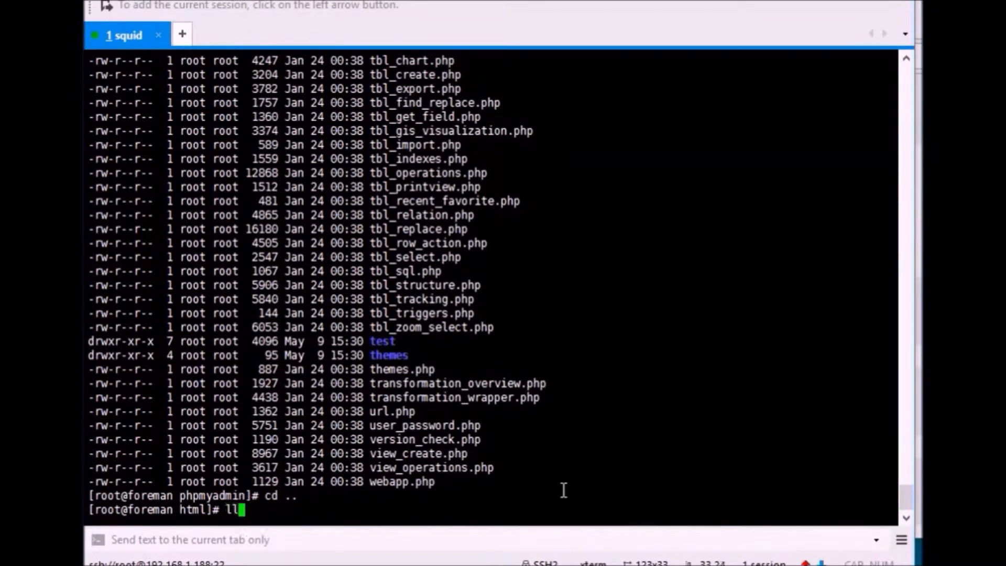
pyautogui.write('ch')
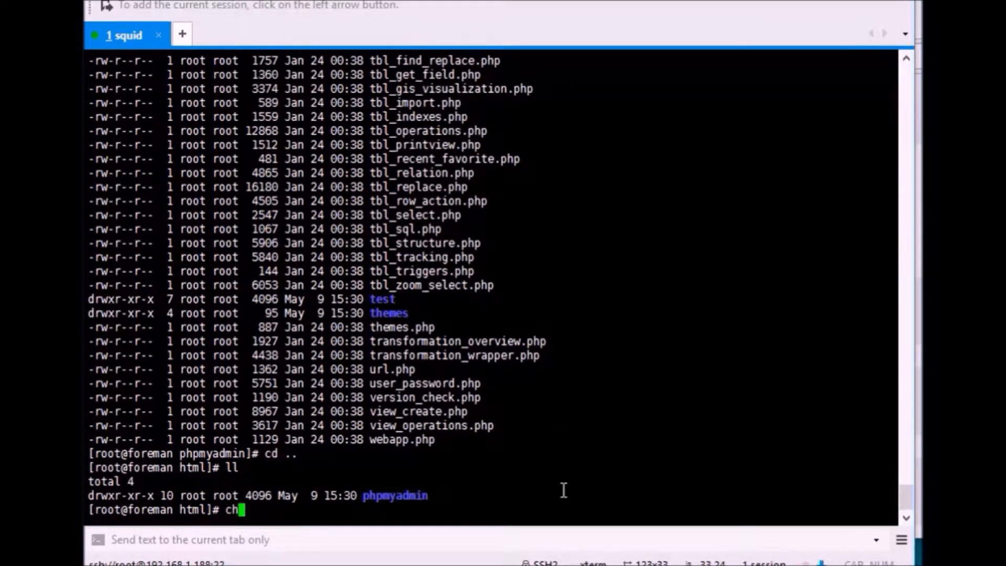
pyautogui.write('o')
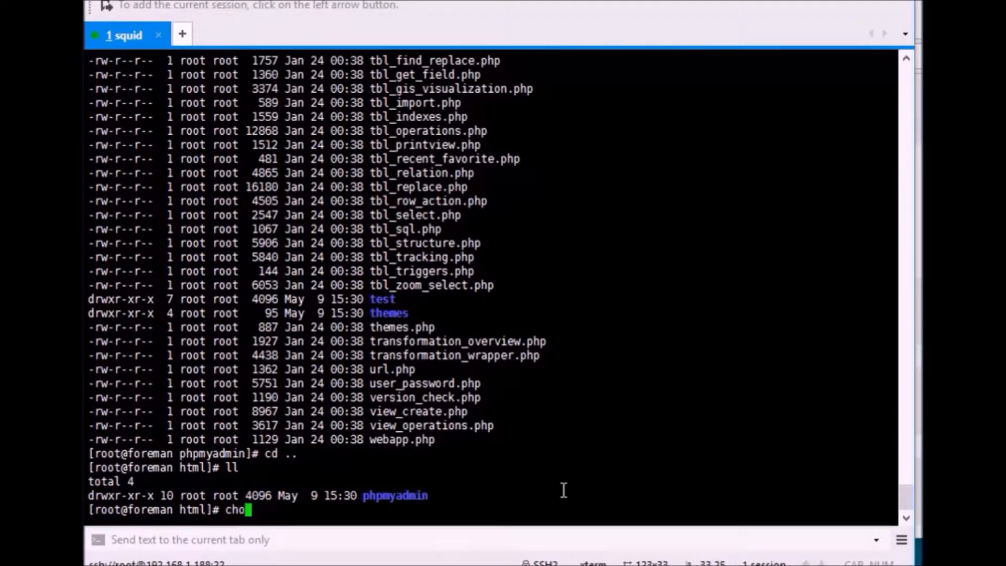
pyautogui.write('mod')
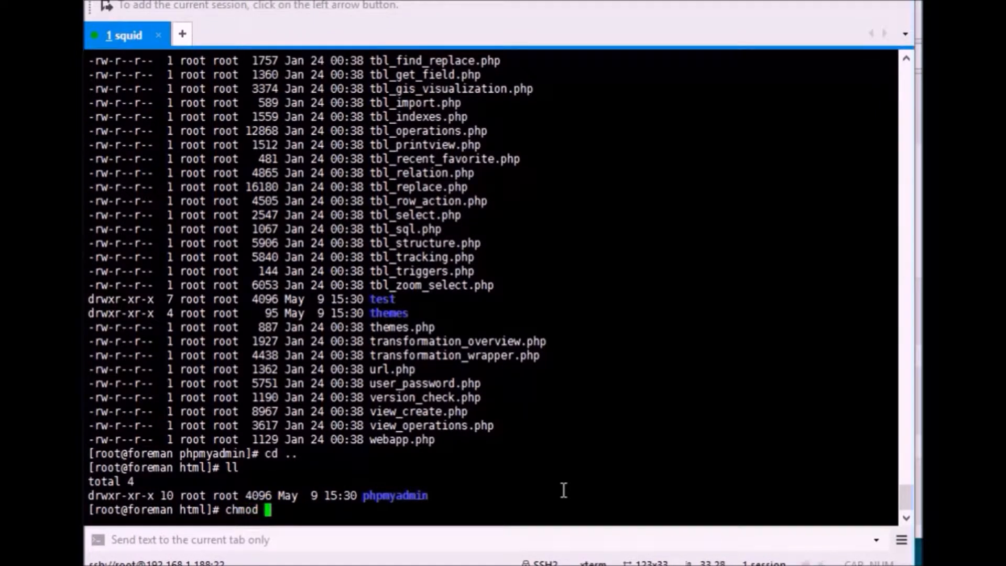
pyautogui.write('-R 7')
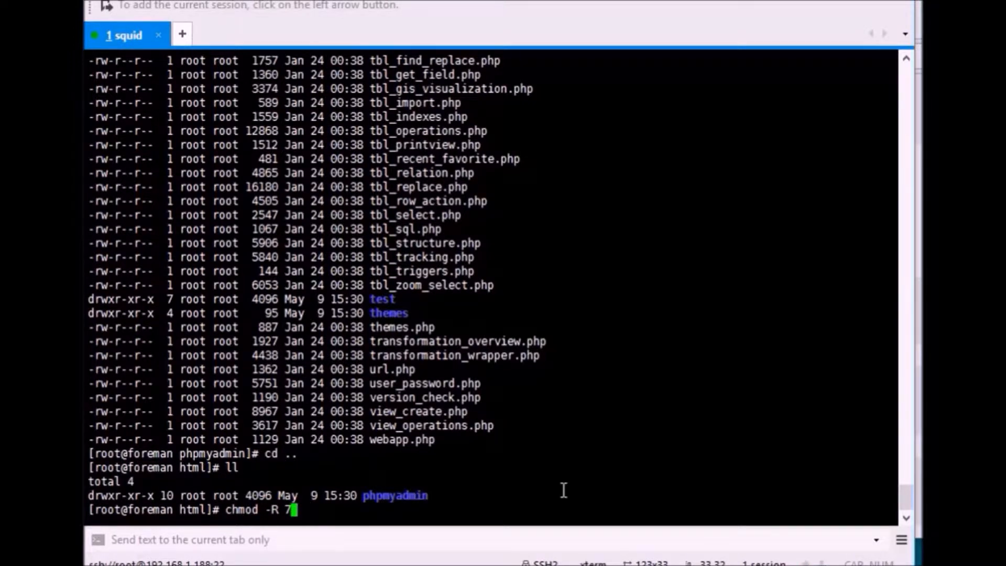
pyautogui.write('55')
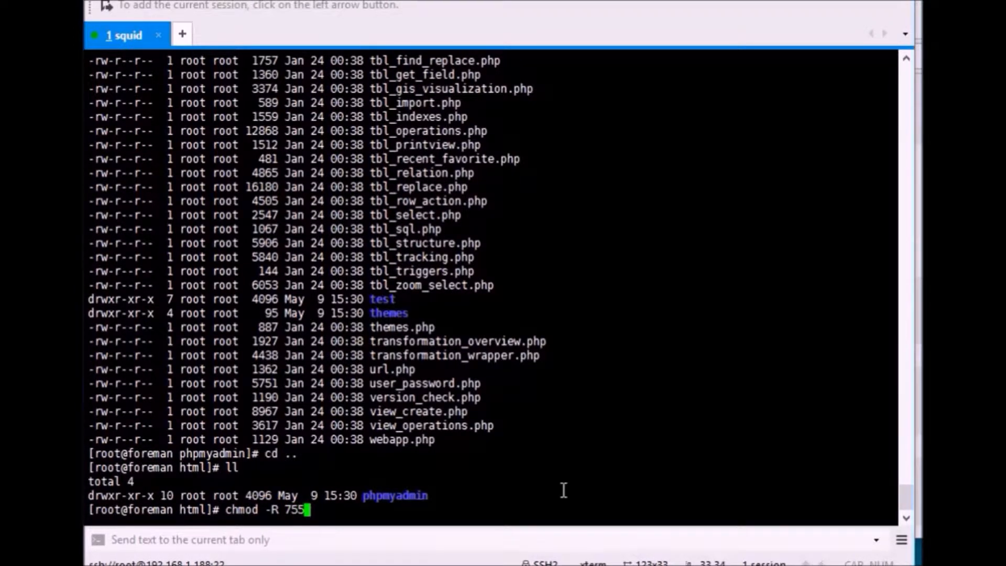
pyautogui.write('phpmyadmin/')
pyautogui.write('ll')
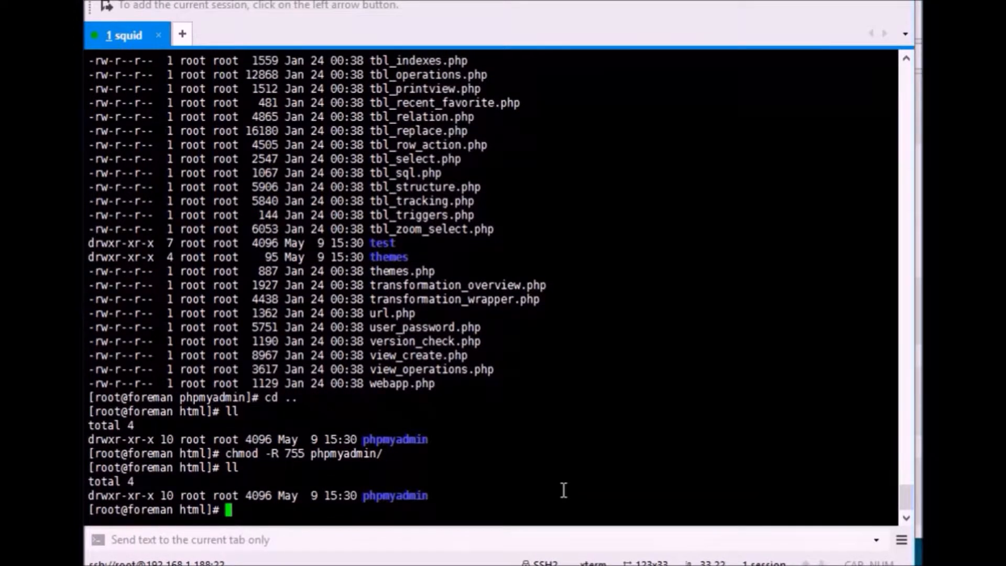
pyautogui.moveTo(633, 460)
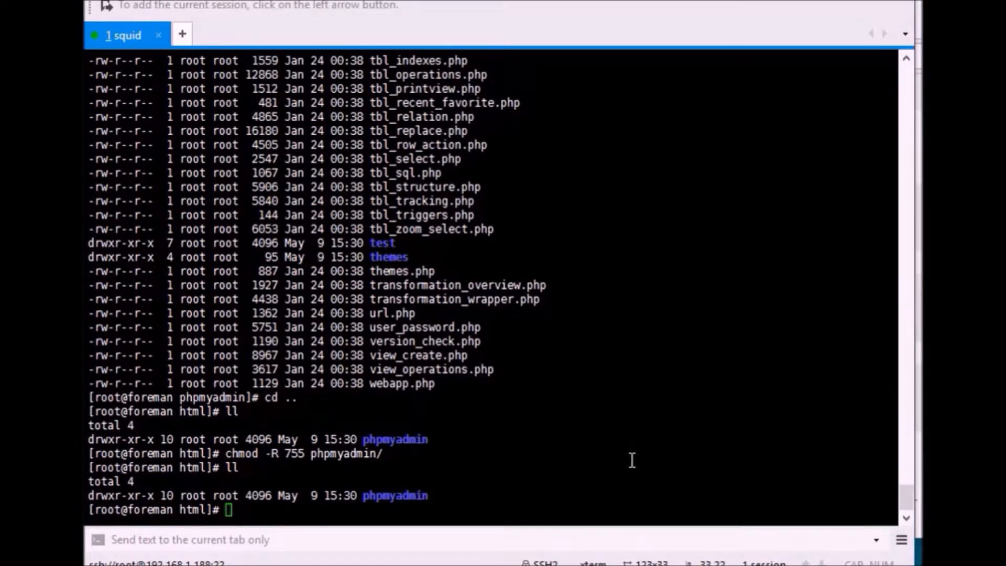
# Begin entering service httpd restart to restart Apache
pyautogui.write('service h')
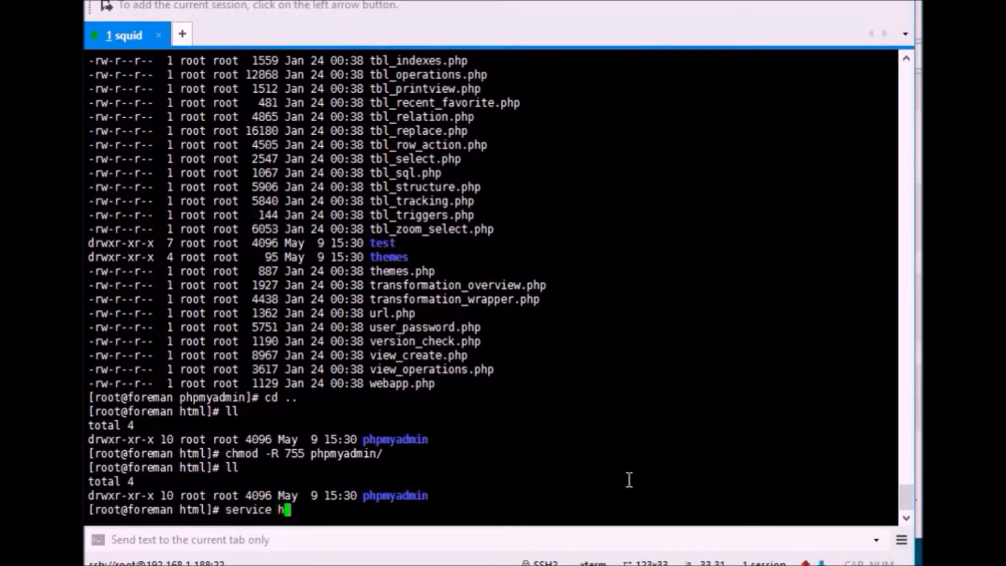
pyautogui.write('ttpd rest')
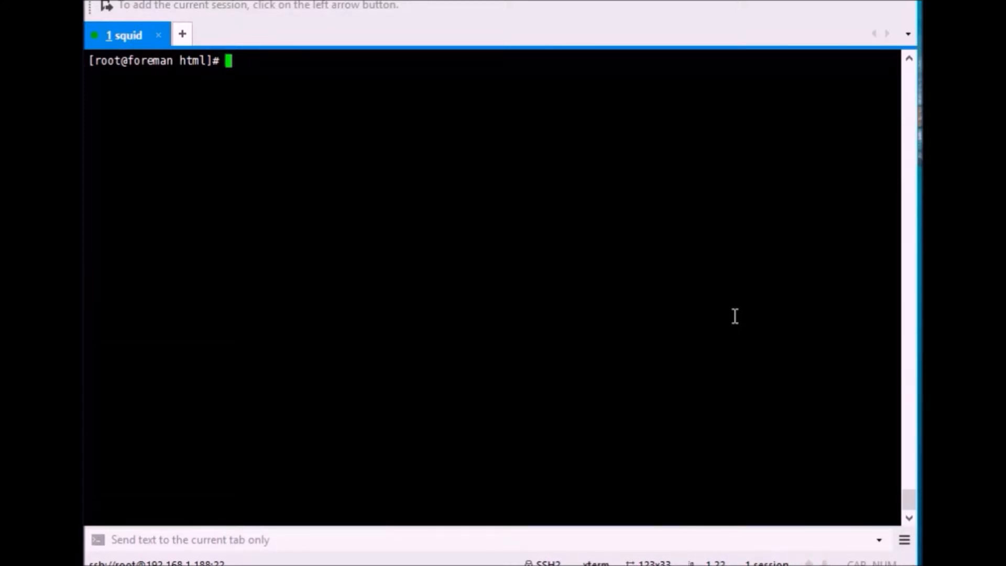
# Change into /etc/httpd/conf.d/ after correcting the mistyped /var/www/ path
pyautogui.write('cd /var/www/')
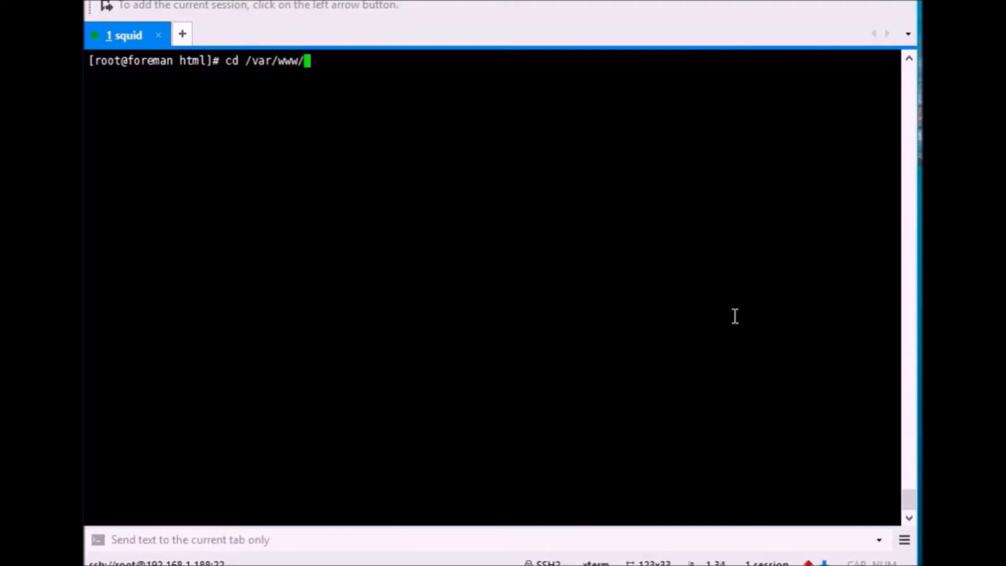
pyautogui.press('BackSpace')
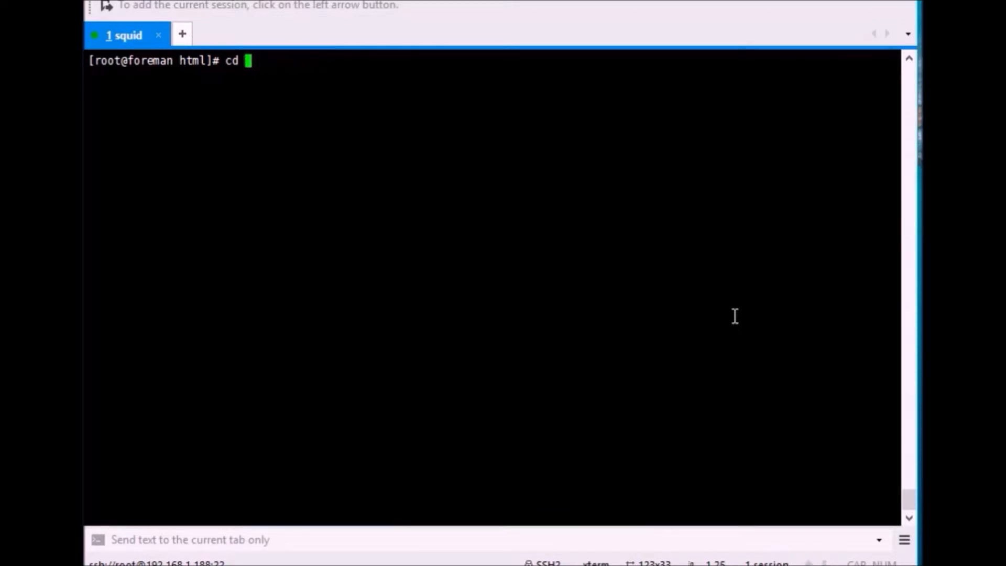
pyautogui.write('/etc/t')
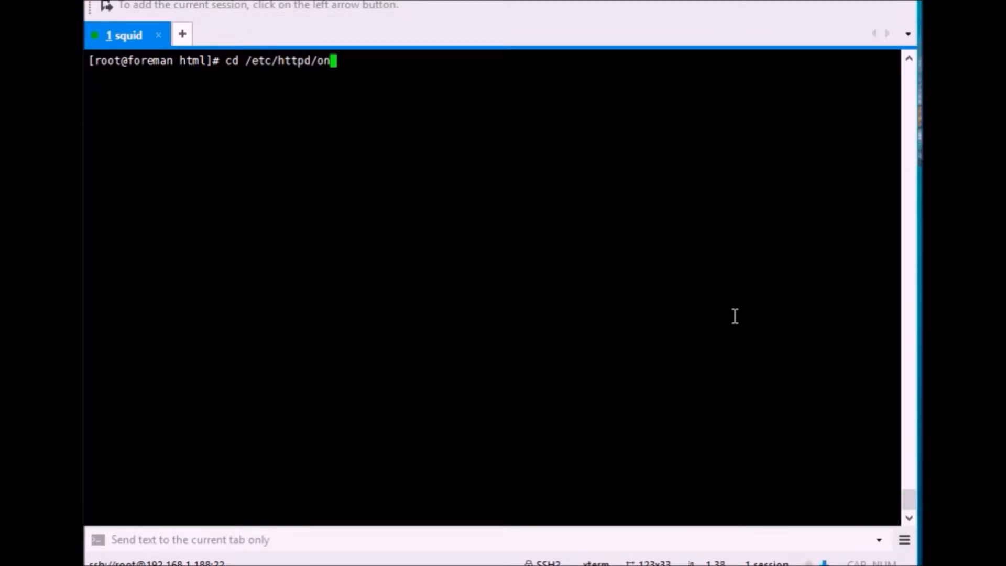
pyautogui.write('conf')
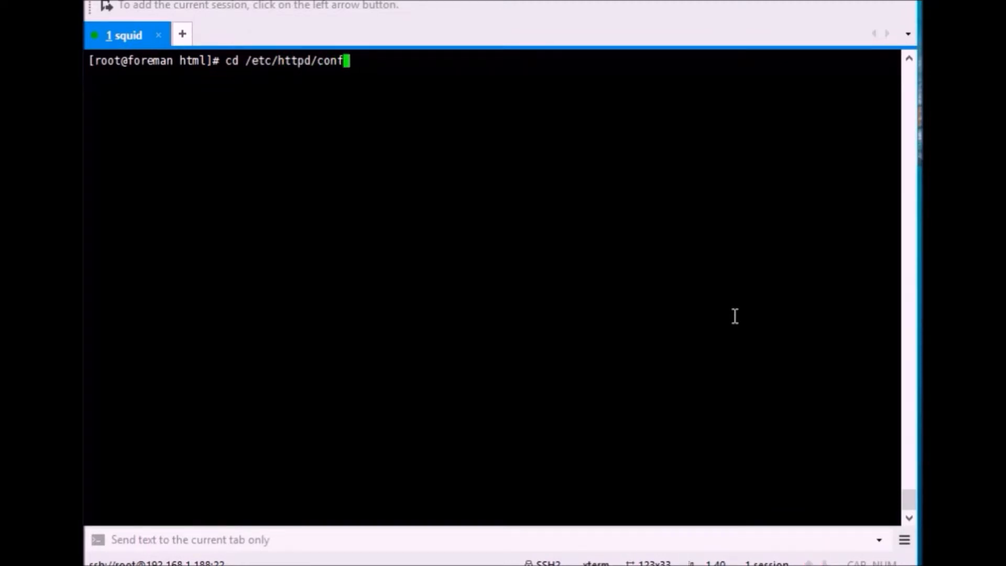
pyautogui.write('.d/')
pyautogui.write('ll')
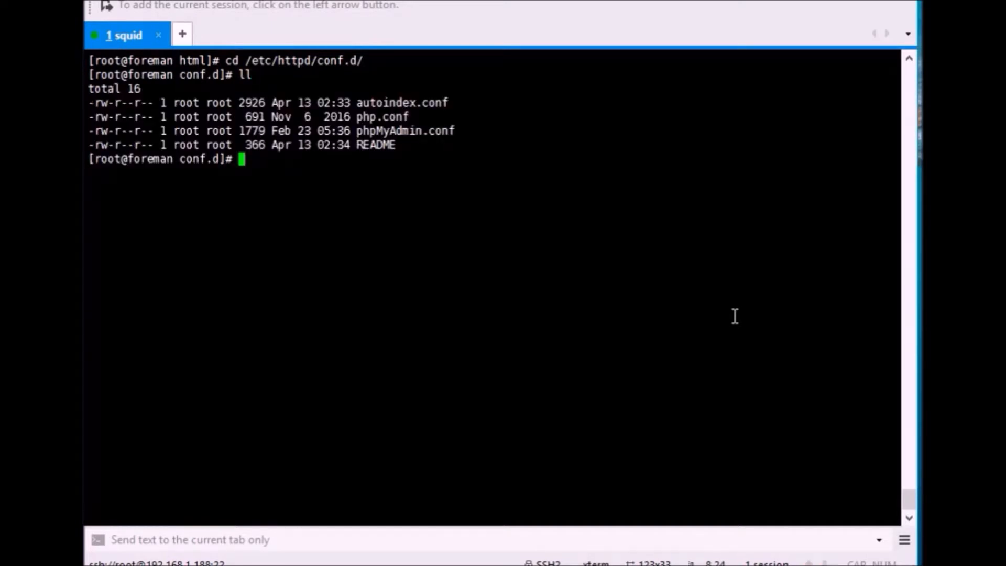
# Rename phpMyAdmin.conf to phpMyAdmin.conf-bak and begin entering service httpd restart
pyautogui.write('mv php')
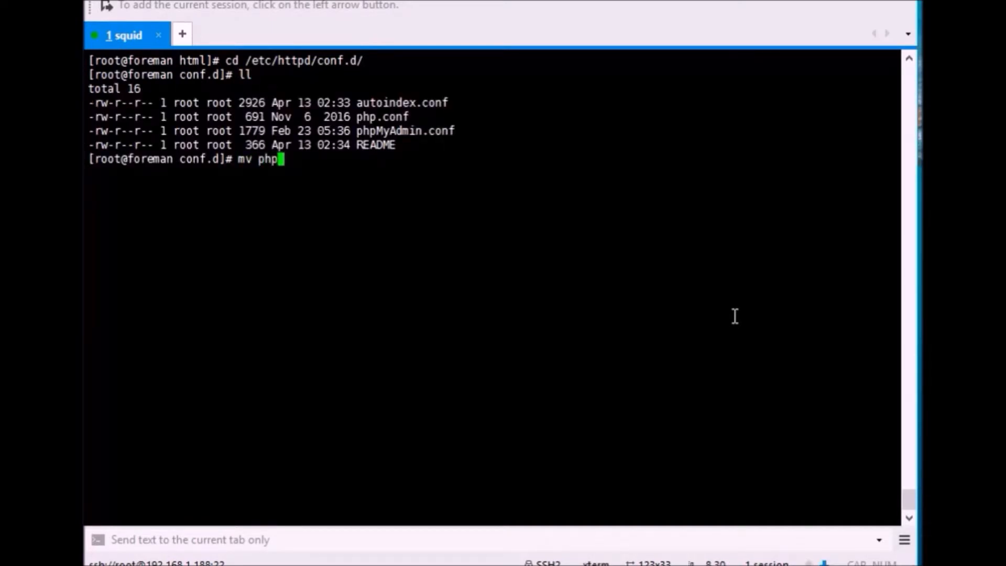
pyautogui.write('MyAdmin.conf')
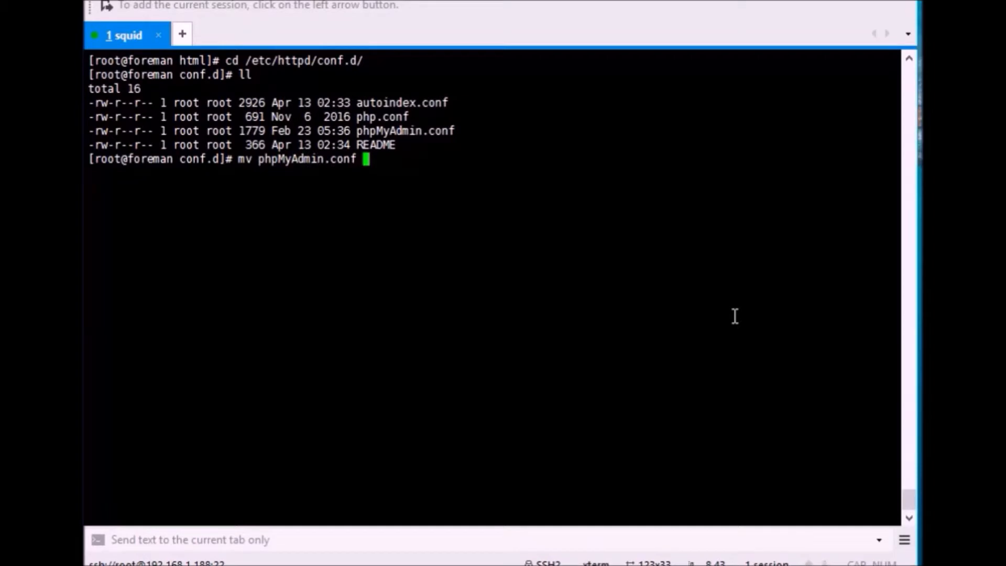
pyautogui.write('php')
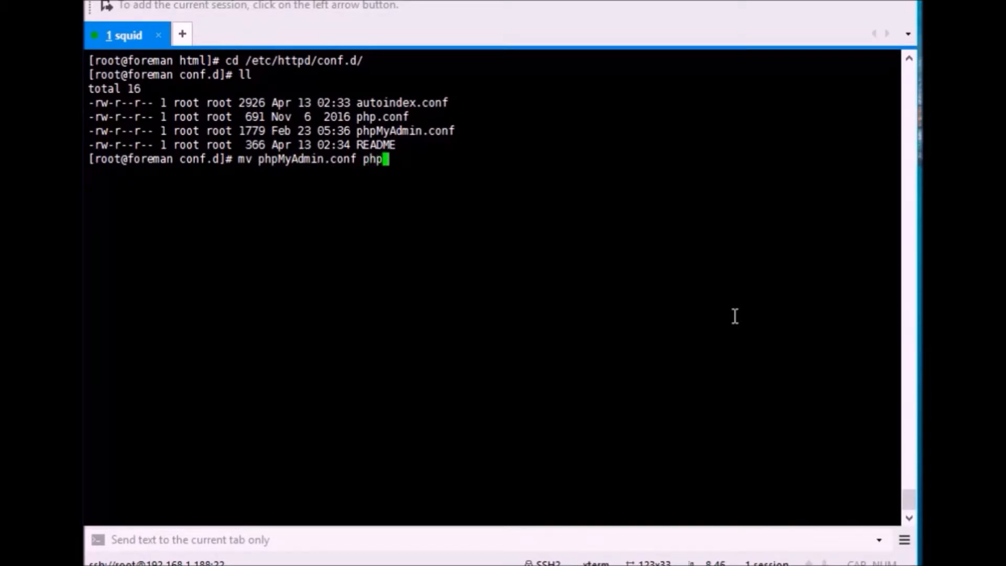
pyautogui.write('MyAdmin.conf')
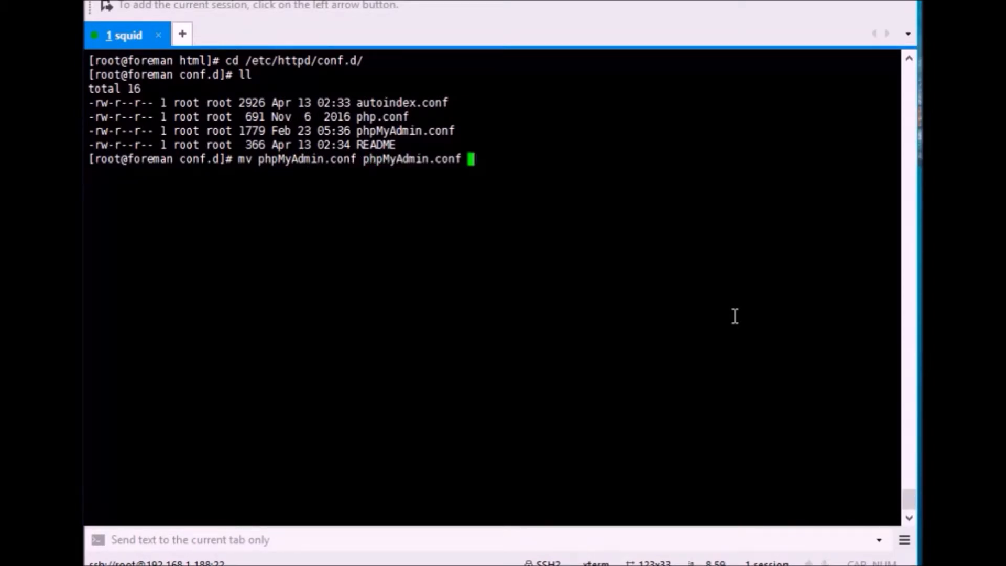
pyautogui.write('-ak')
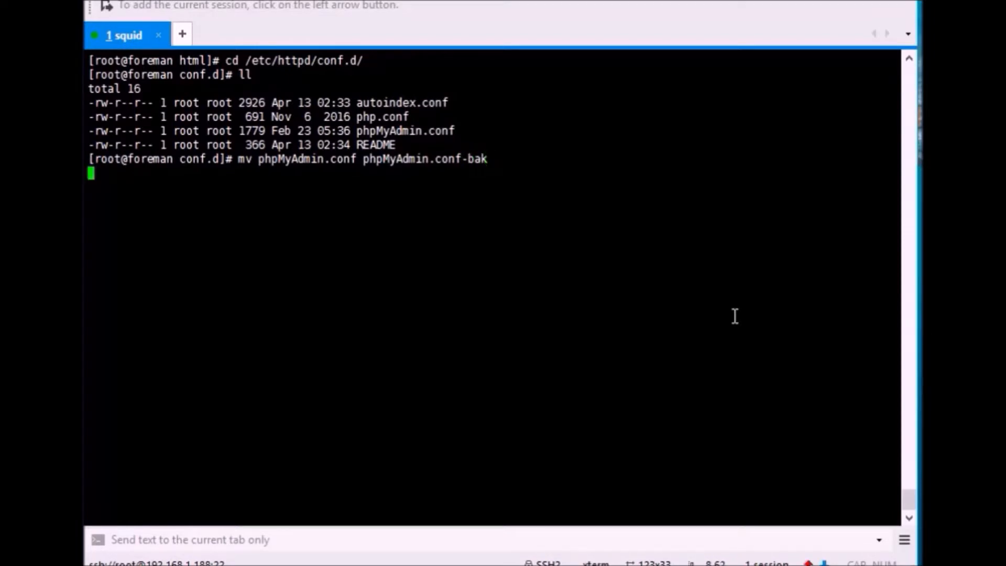
pyautogui.write('service')
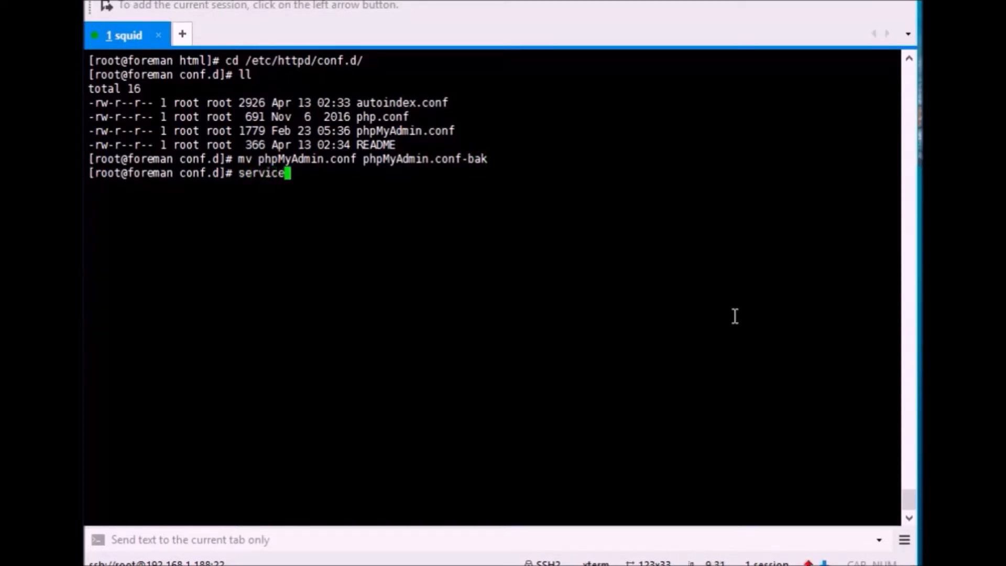
pyautogui.write('httpd re')
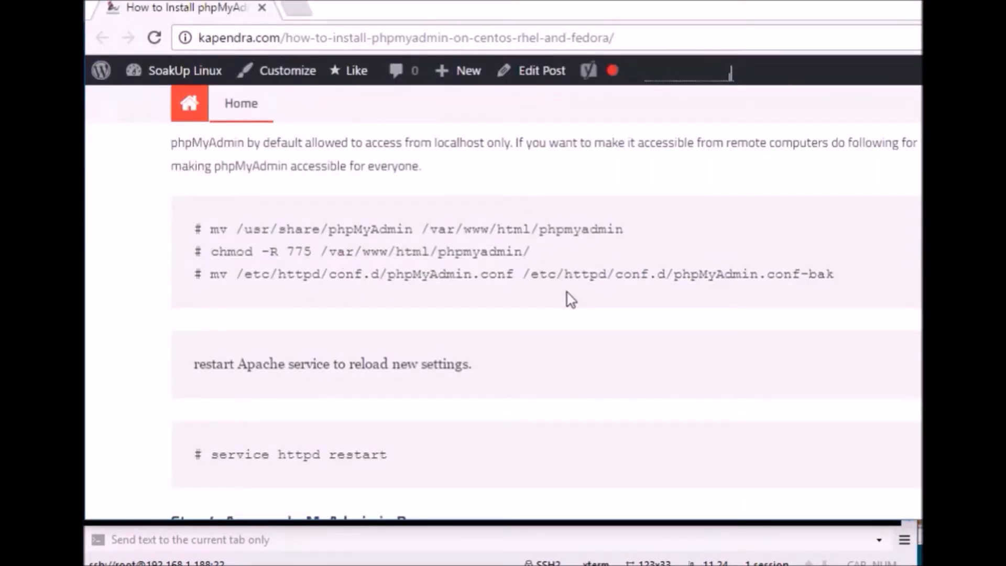
# Pick out the Apache restart command from the tutorial and note to now hit the browser
pyautogui.scroll(-3)
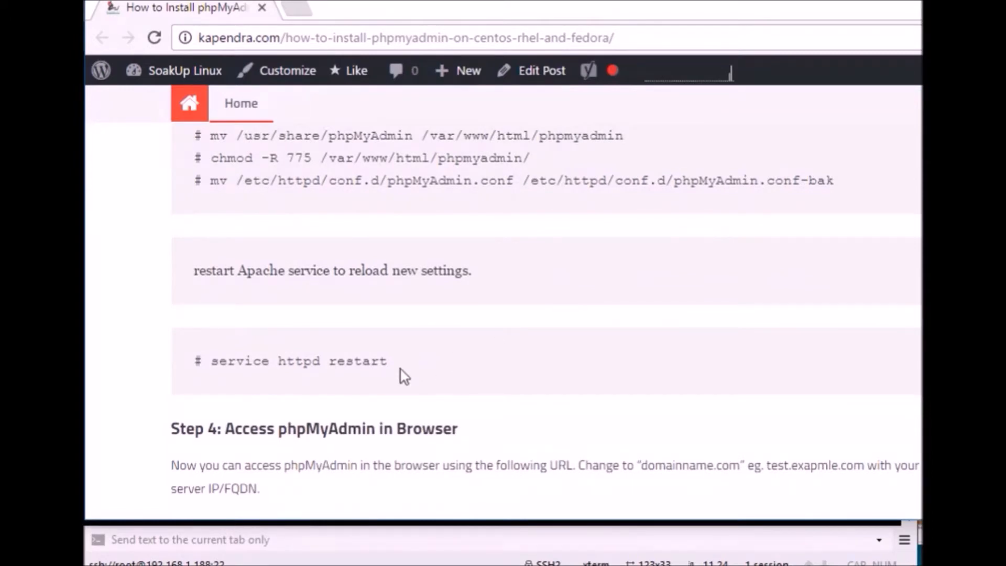
pyautogui.doubleClick(299, 360)
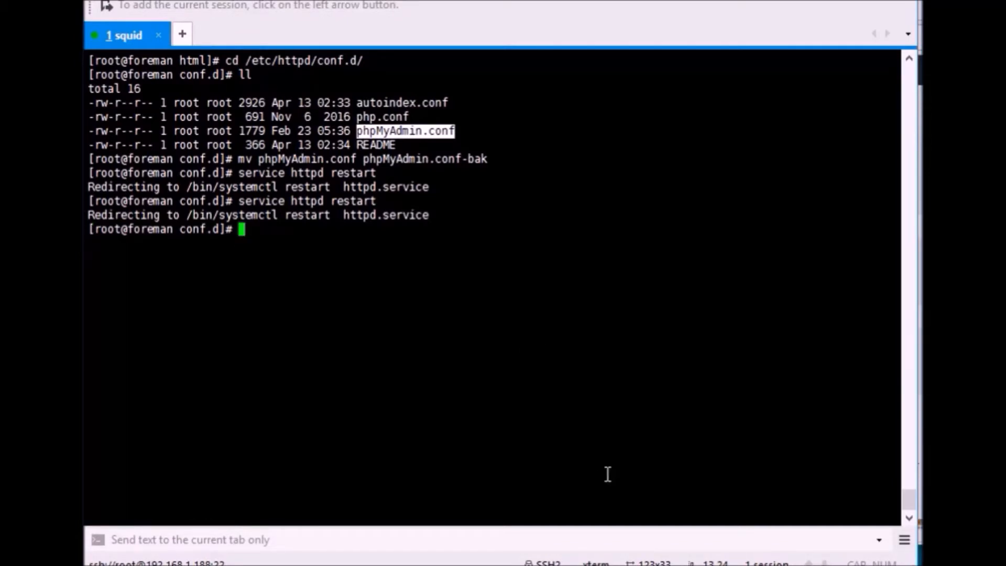
pyautogui.write('now')
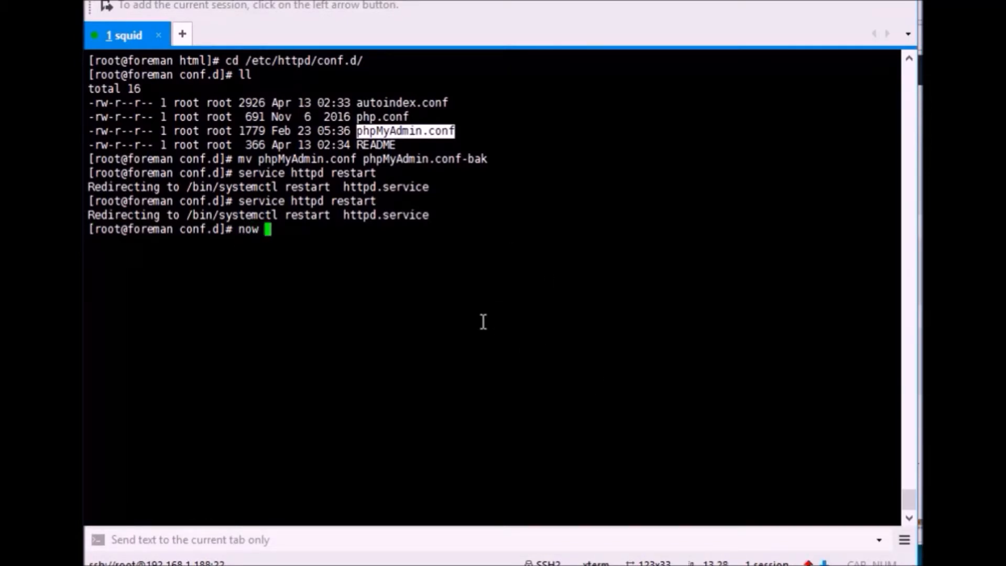
pyautogui.write('hit the')
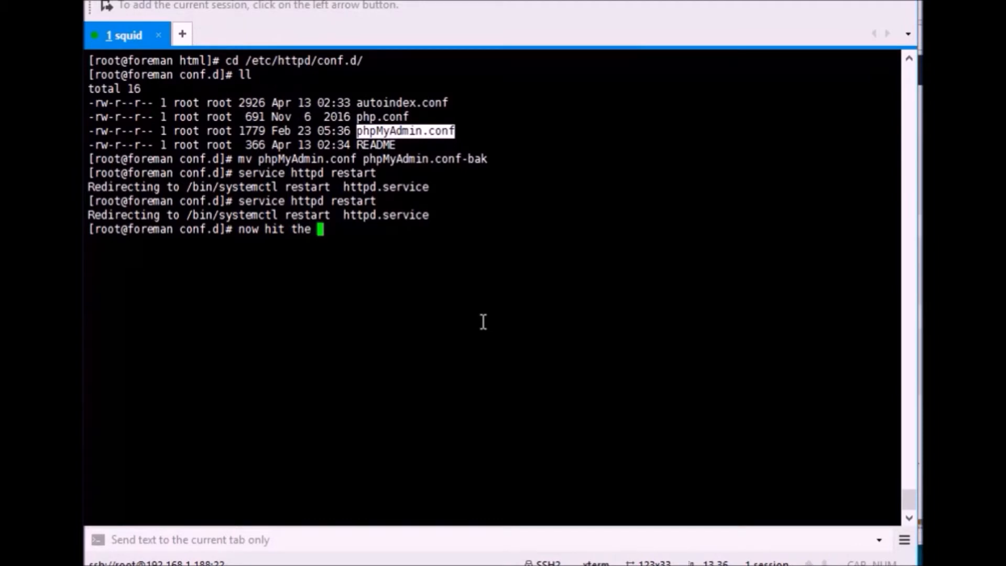
pyautogui.write('bro')
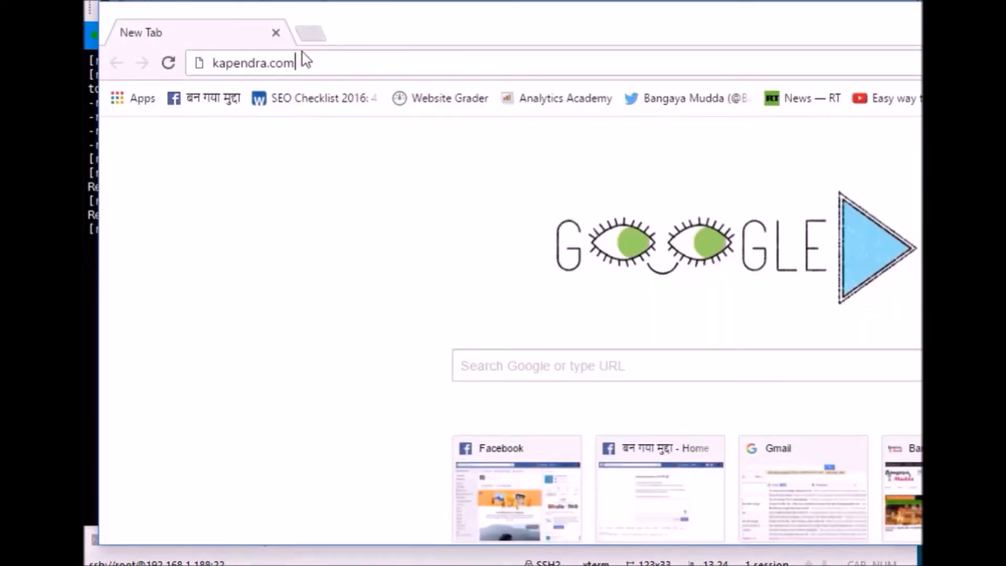
pyautogui.tripleClick(252, 62)
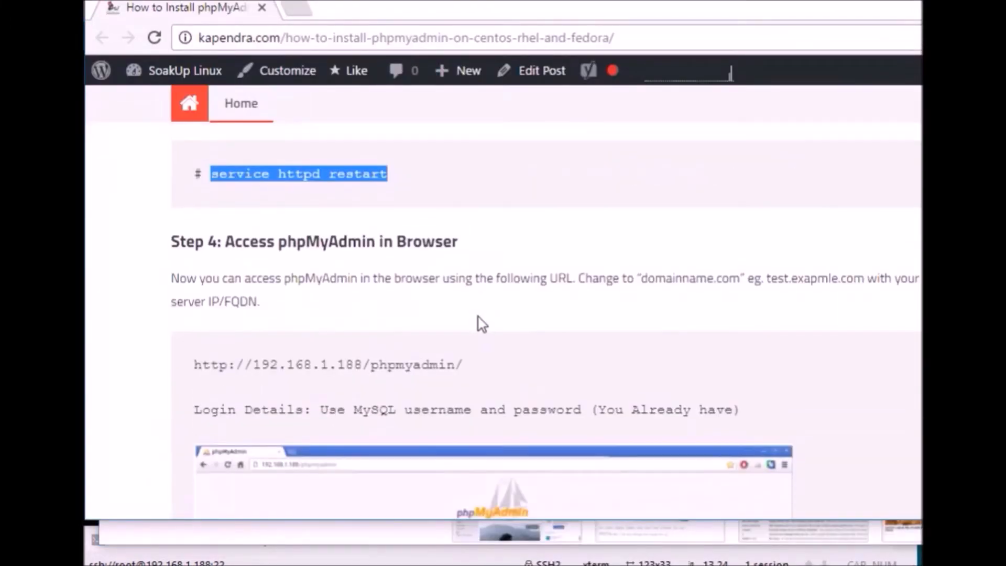
pyautogui.scroll(-3)
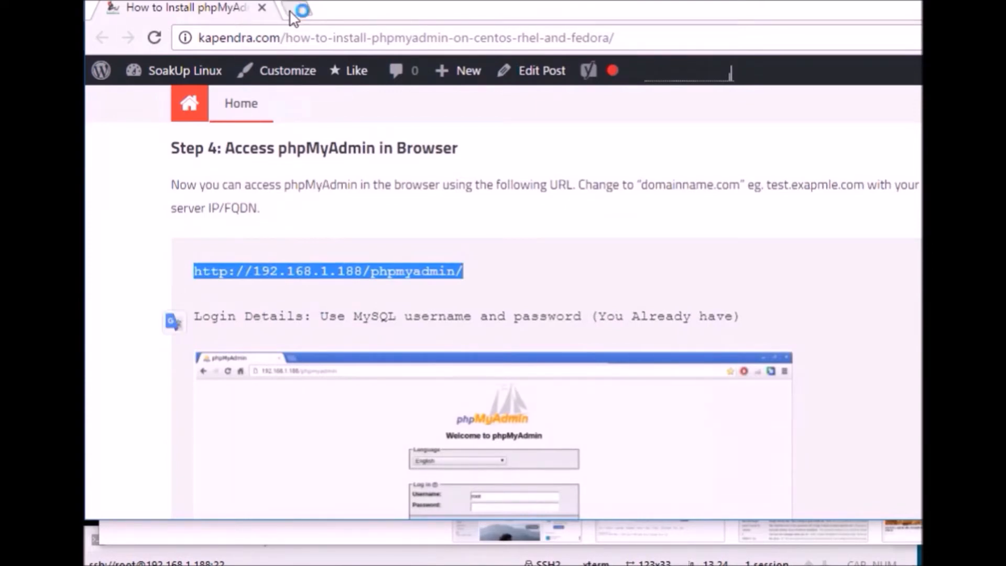
pyautogui.click(295, 10)
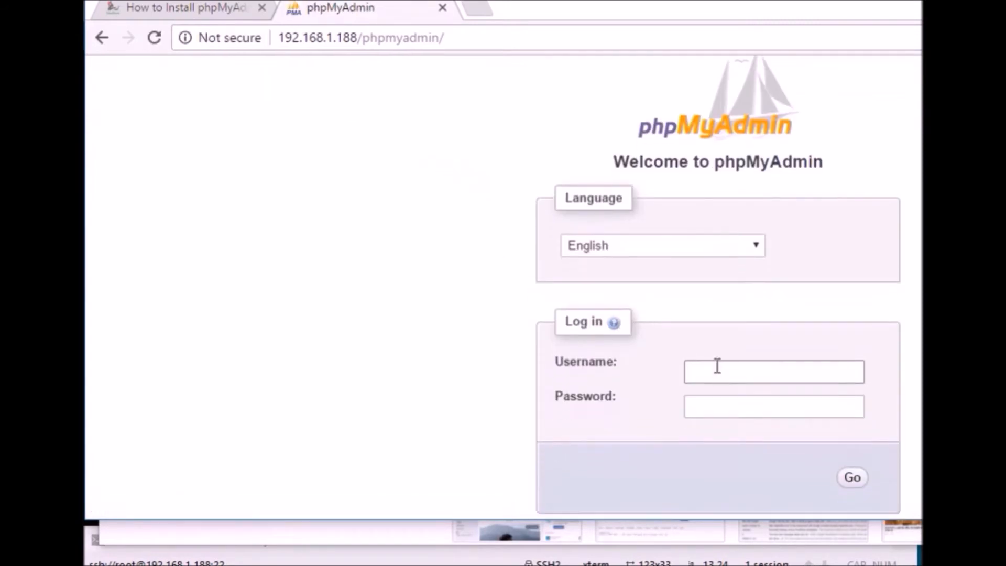
# Log in to phpMyAdmin as root with the MySQL password and reach the localhost server dashboard
pyautogui.write('put your user')
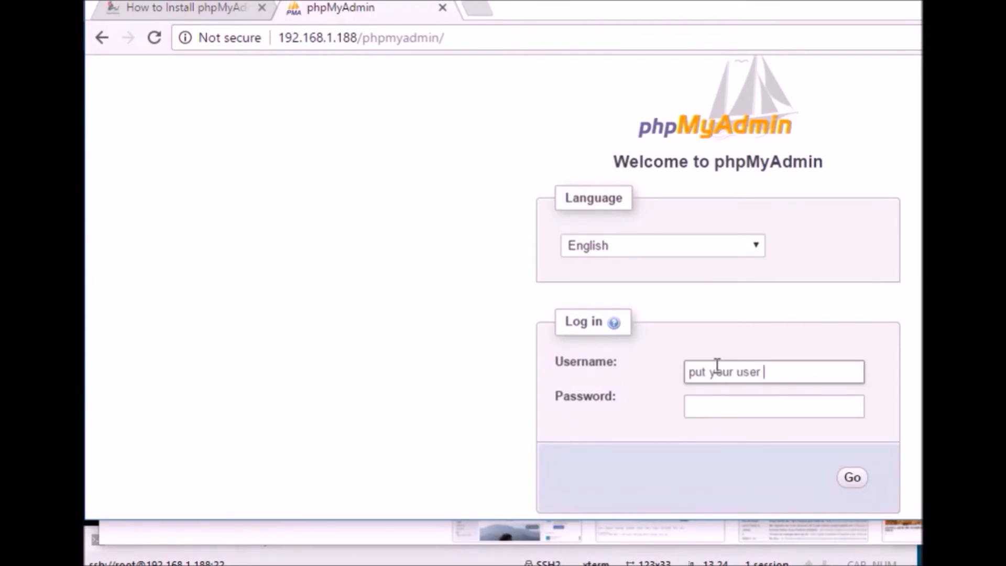
pyautogui.write('and pass')
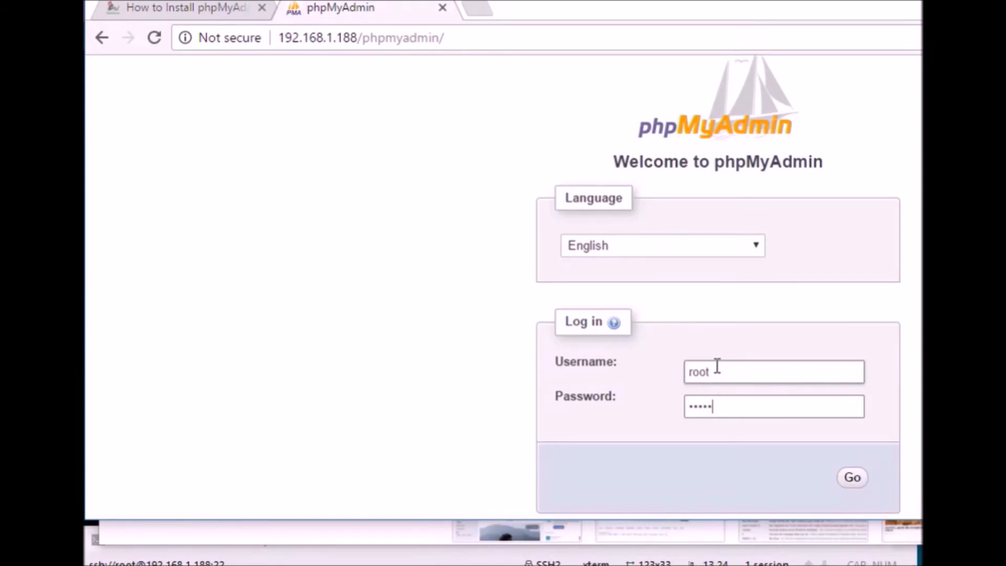
pyautogui.click(851, 477)
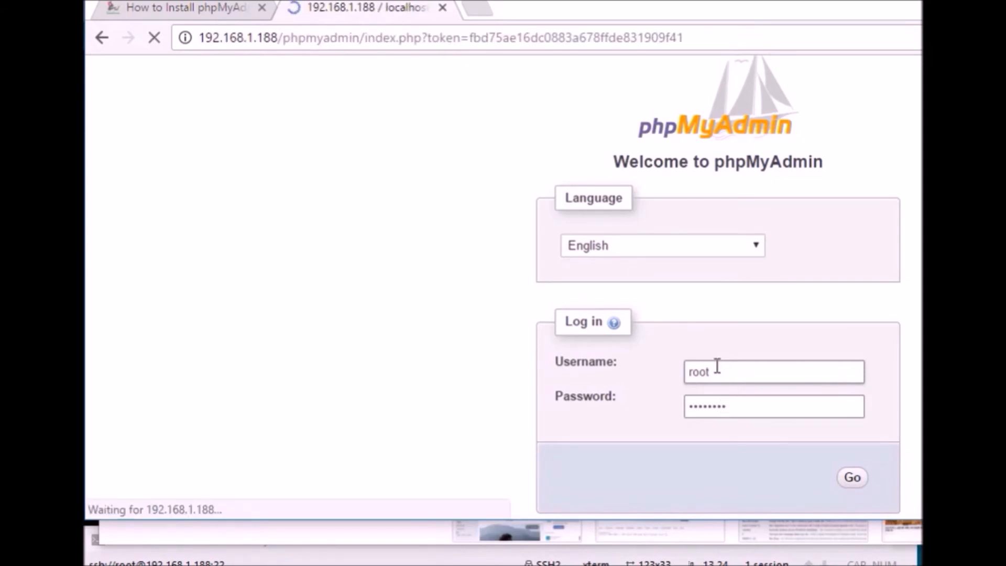
pyautogui.click(851, 477)
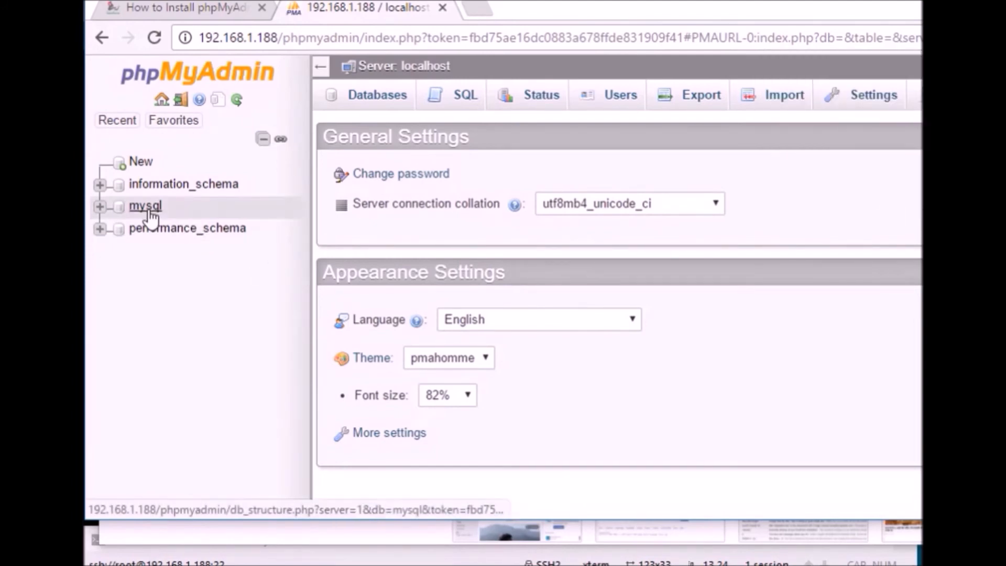
pyautogui.scroll(-3)
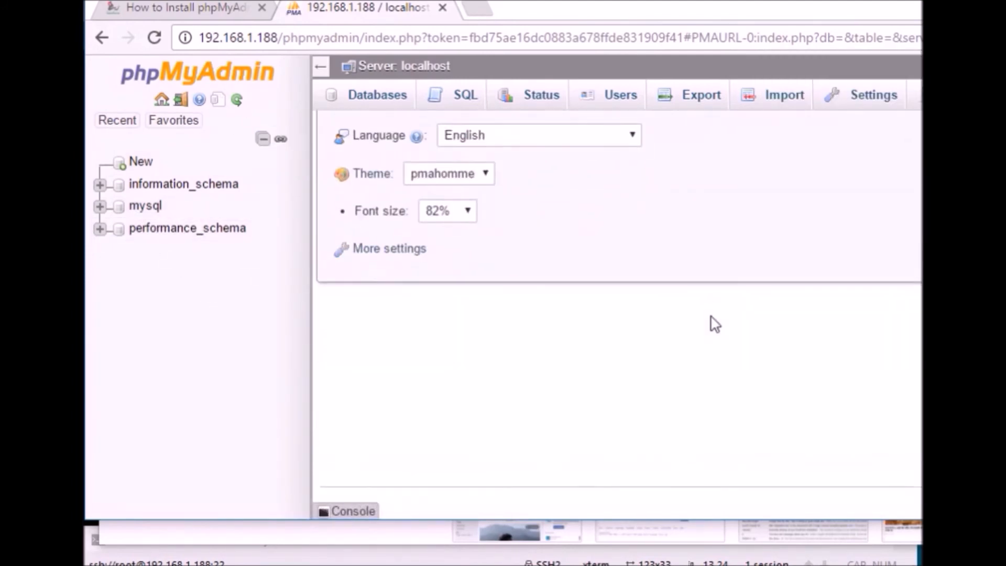